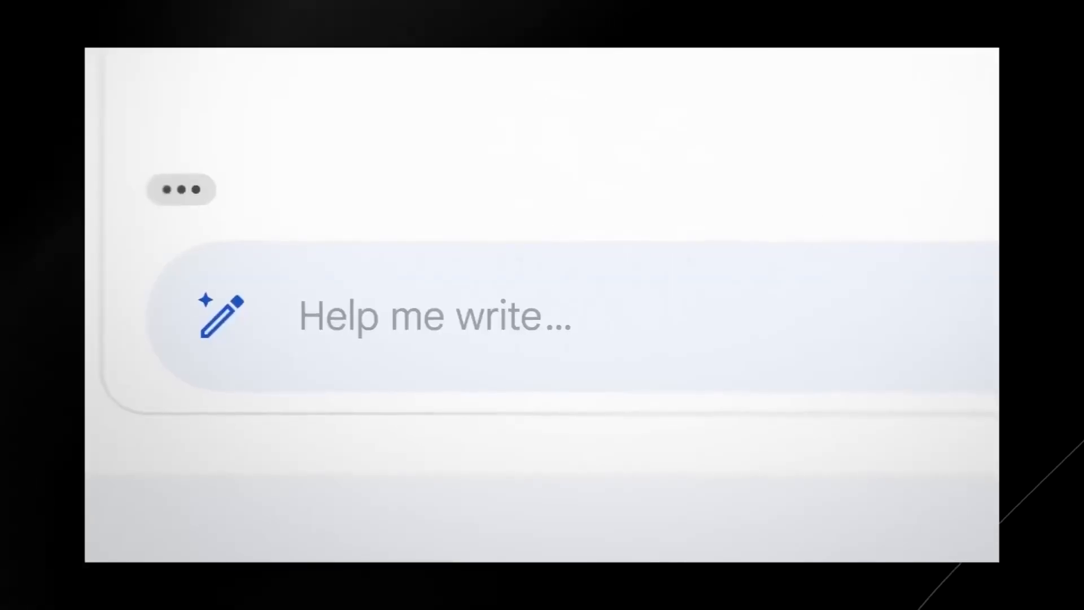
# - Begin the Help me write draft with the text "I'm on it"
pyautogui.write("I'm on it")
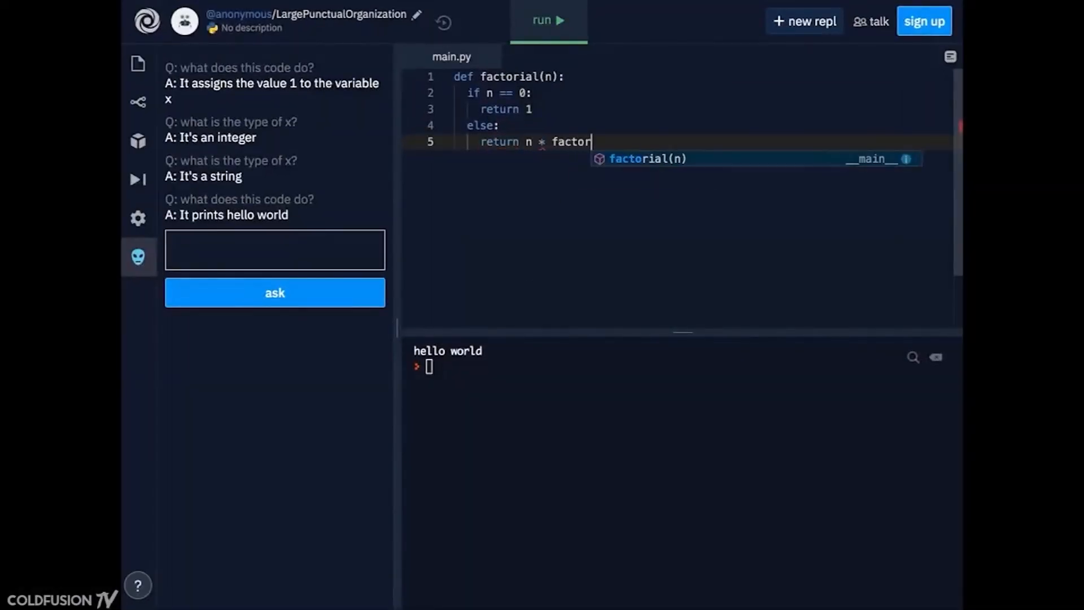
# - Complete line 5 of main.py so the else branch returns n * factorial(n - 1)
pyautogui.write('ial(n - 1)')
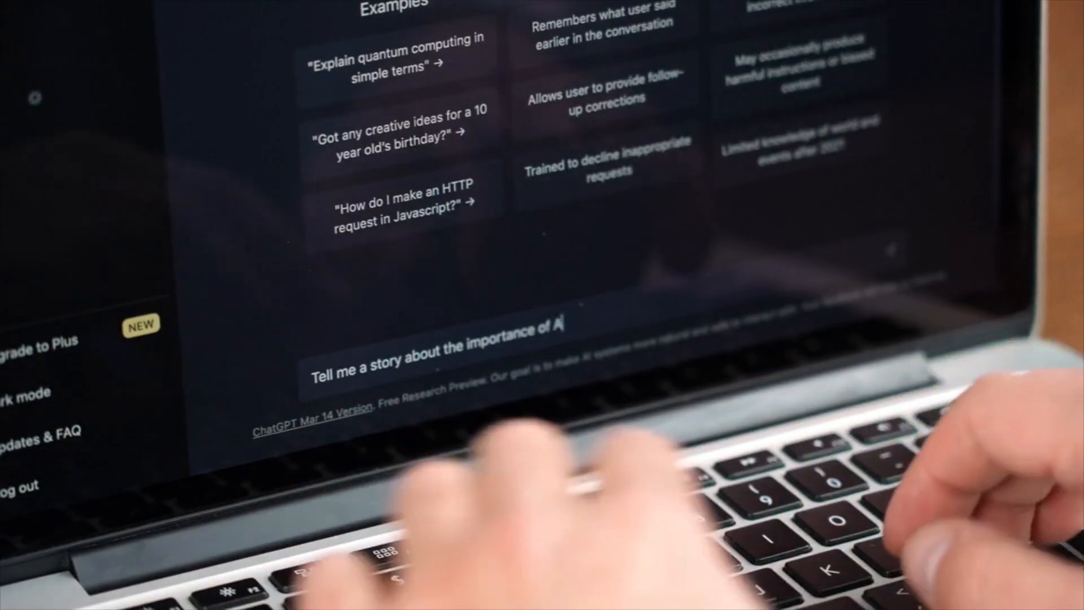
# - Finish the prompt 'Tell me a story about the importance of A.I.' in the message box
pyautogui.write('.I.')
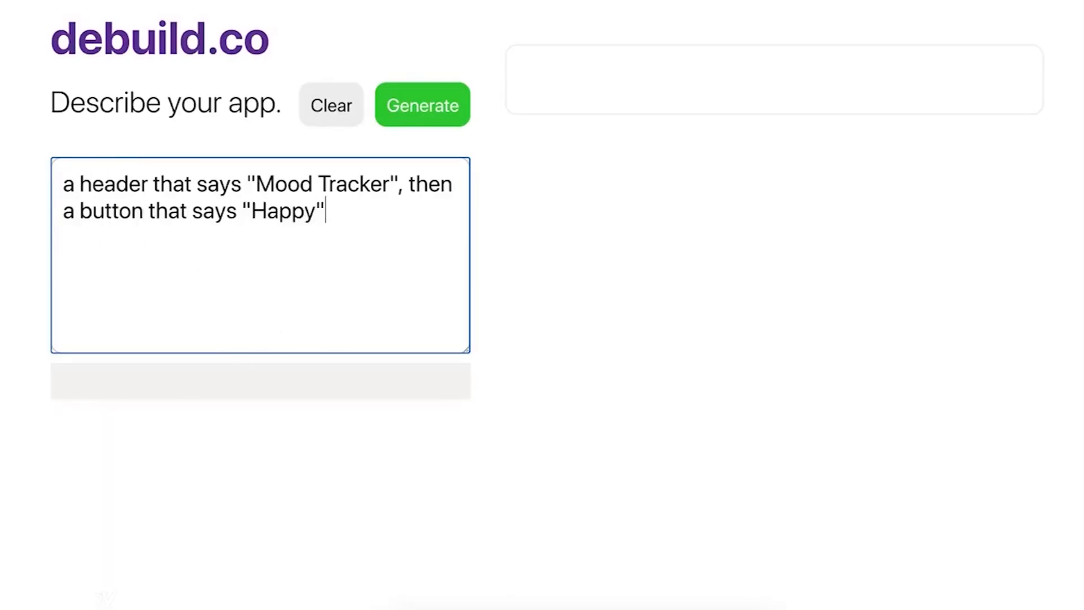
# - Extend the Mood Tracker app description with "Sad" and "Sleepy" buttons after "Happy"
pyautogui.write(', "Sad", and "Sleepy". w')
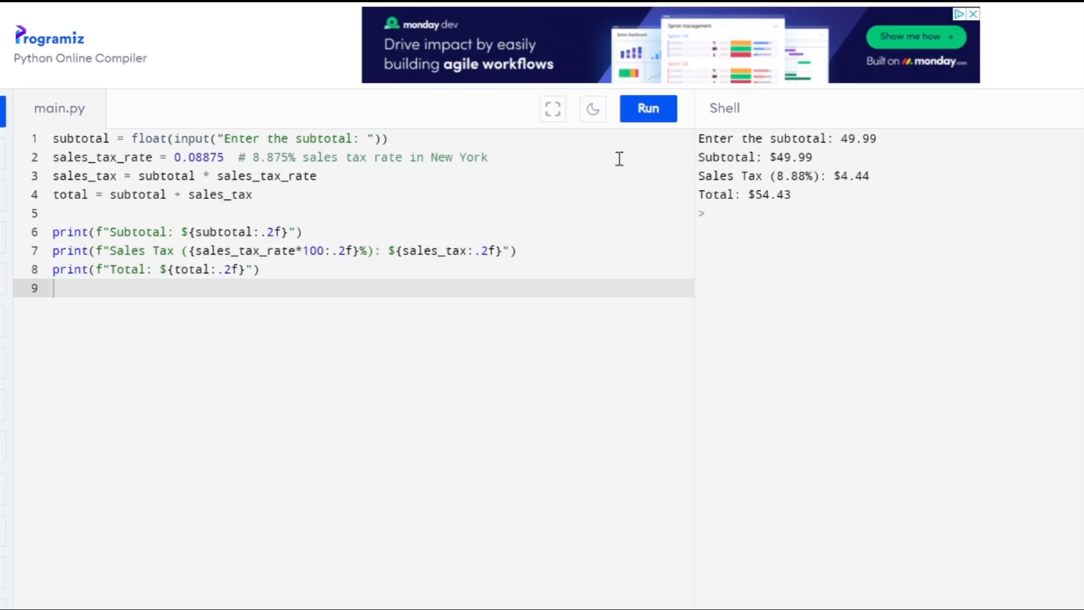
# - Run main.py again so the sales-tax script prompts for a new subtotal
pyautogui.click(648, 108)
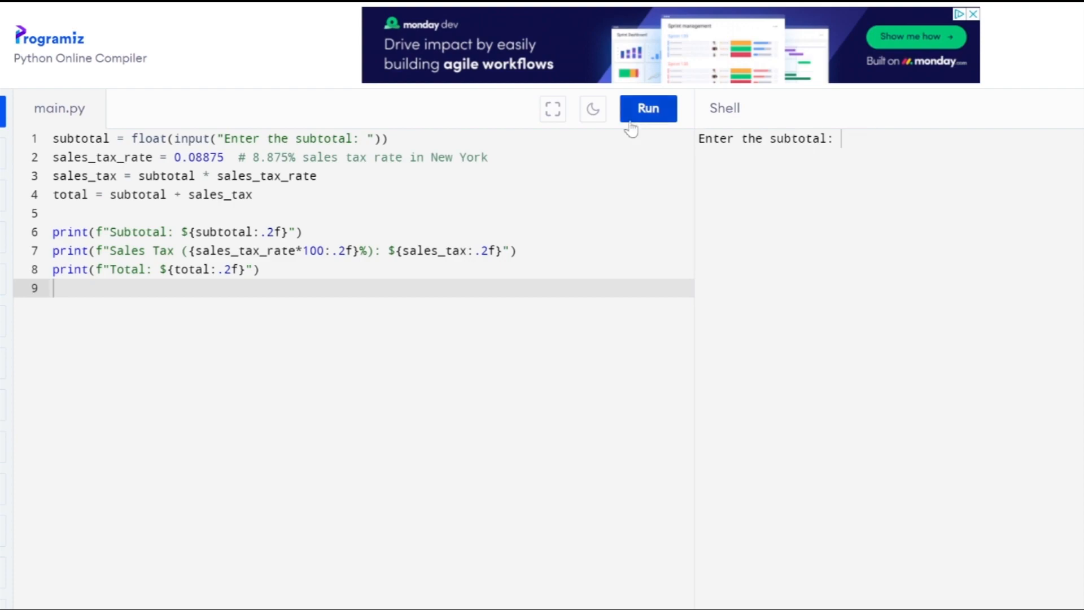